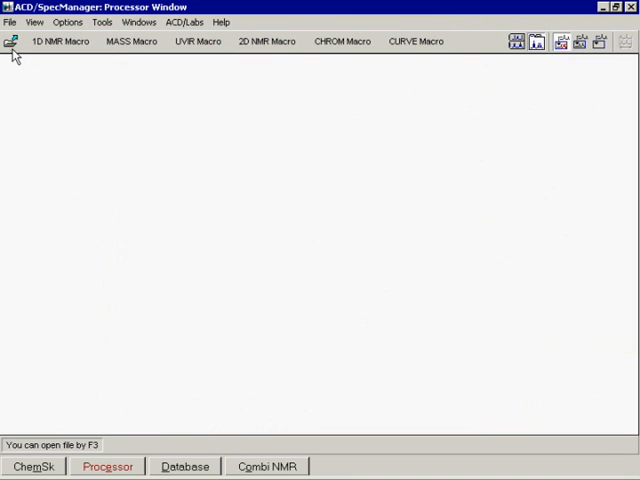
- Open the FID file from the CATECHIN.FID example folder with Auto Detect file type
left_click(11, 41)
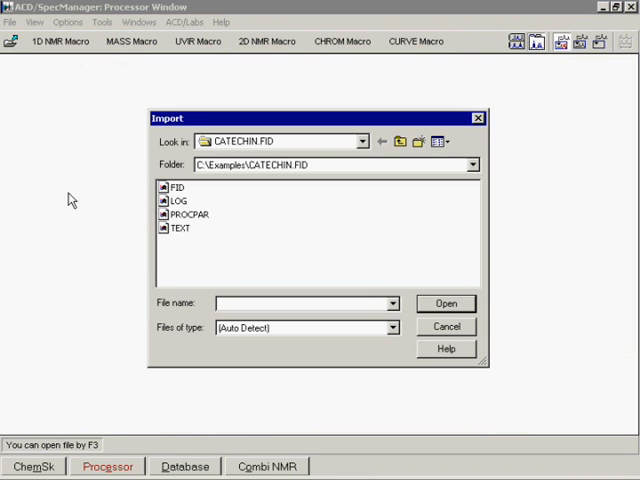
left_click(392, 327)
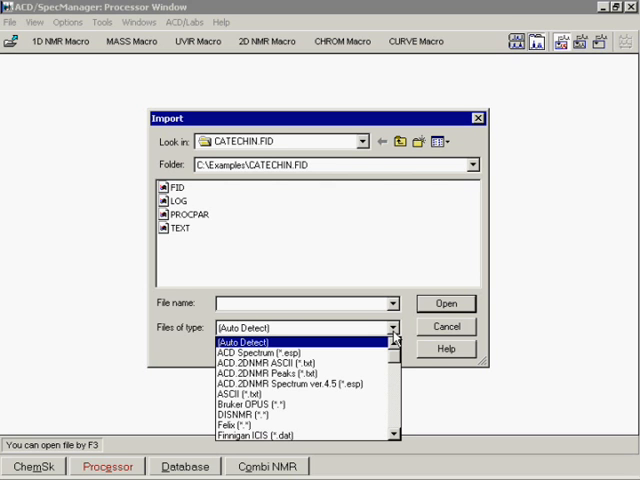
scroll("down", 3)
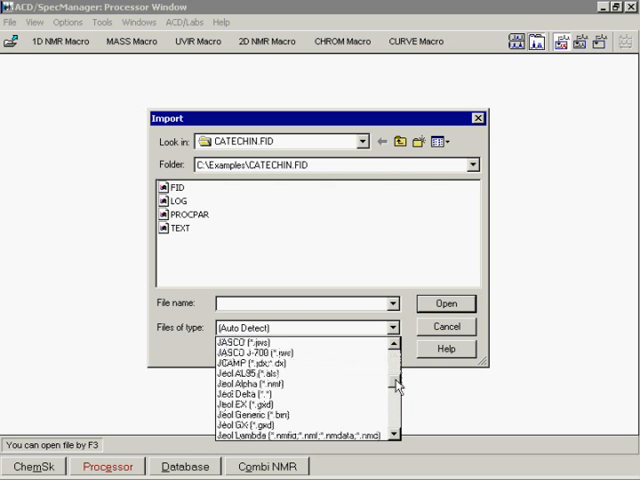
scroll("down", 3)
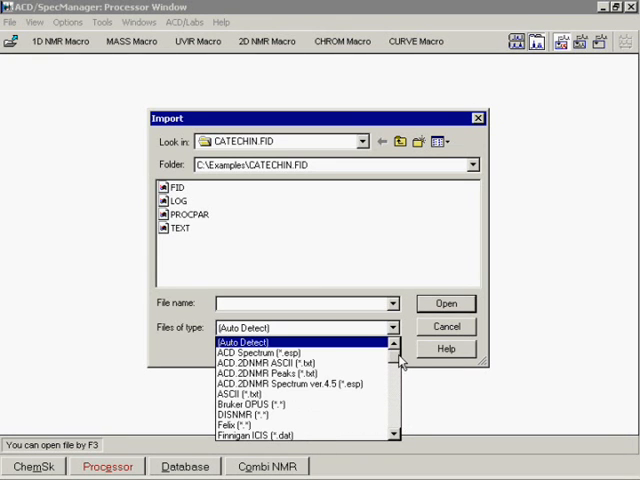
left_click(240, 355)
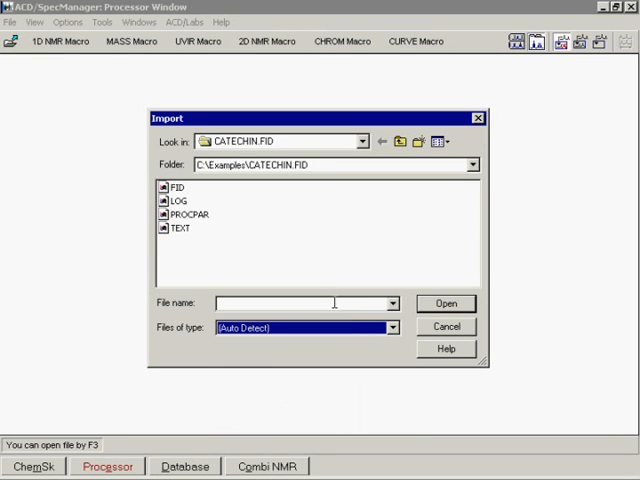
left_click(178, 187)
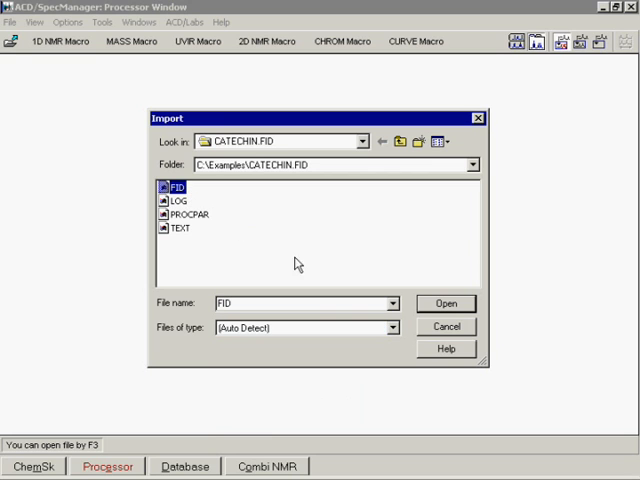
left_click(446, 303)
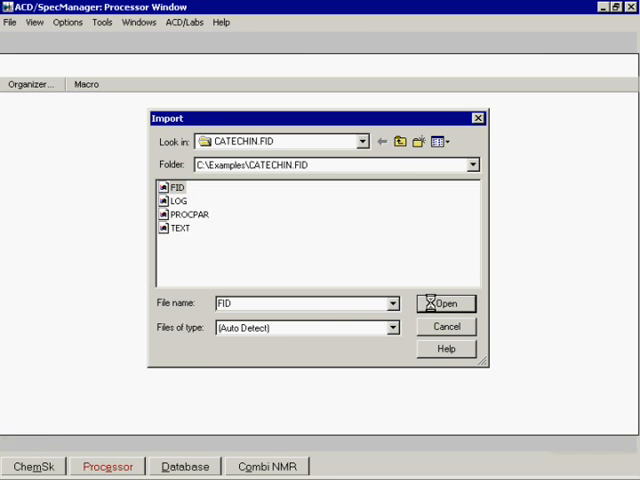
- Show the Spectrum Parameters window for the loaded catechin FID via the View menu
left_click(445, 303)
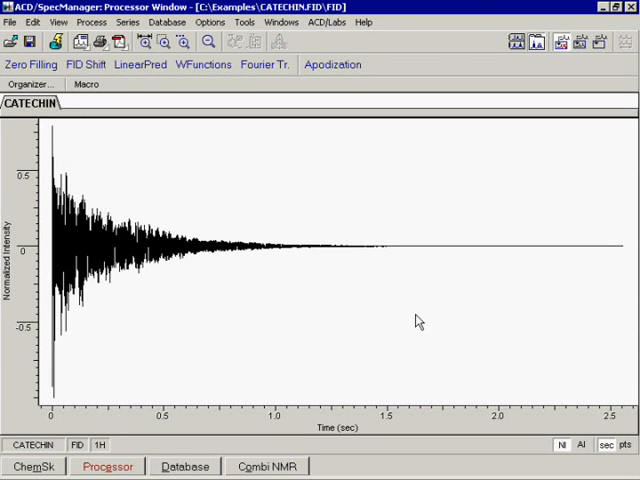
mouse_move(124, 446)
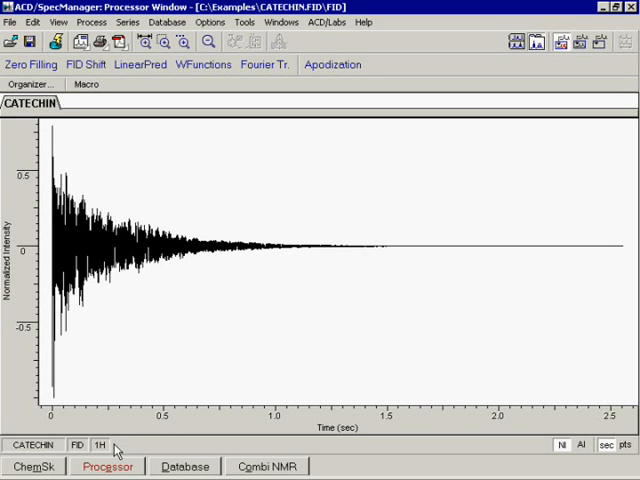
mouse_move(90, 124)
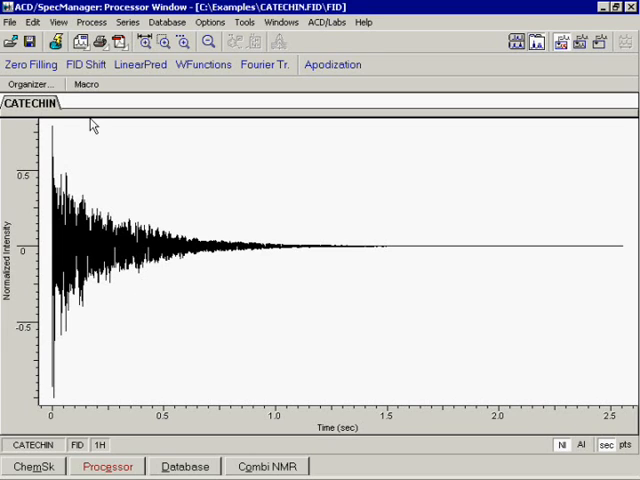
left_click(57, 22)
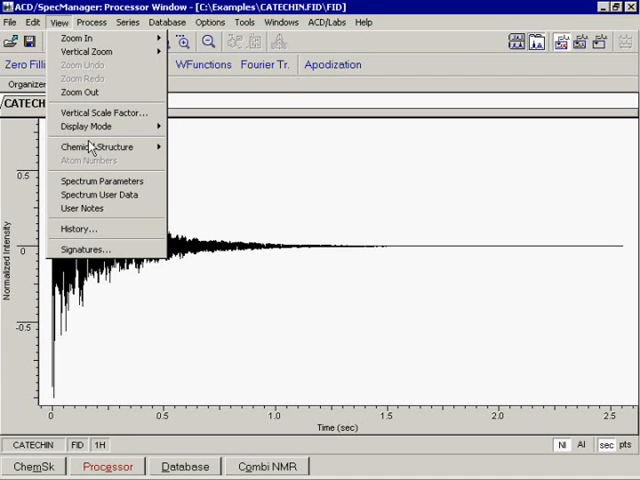
left_click(100, 181)
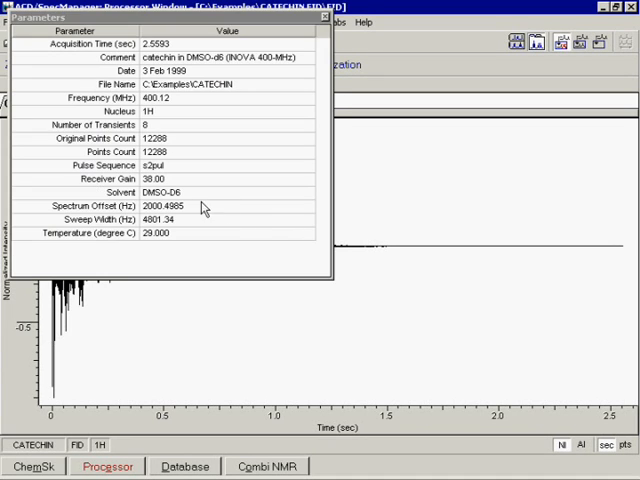
mouse_move(296, 247)
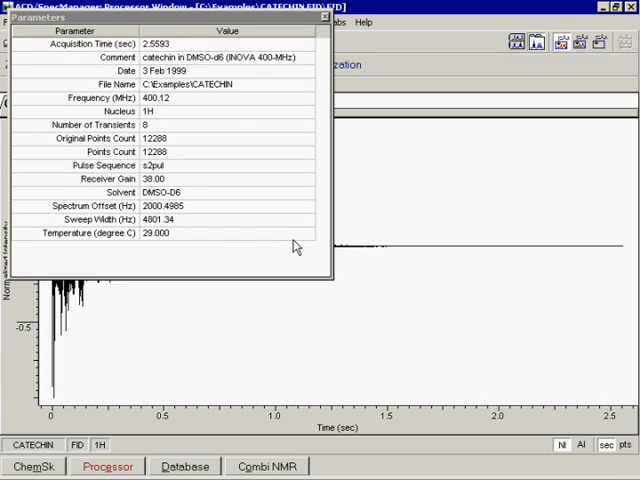
mouse_move(305, 223)
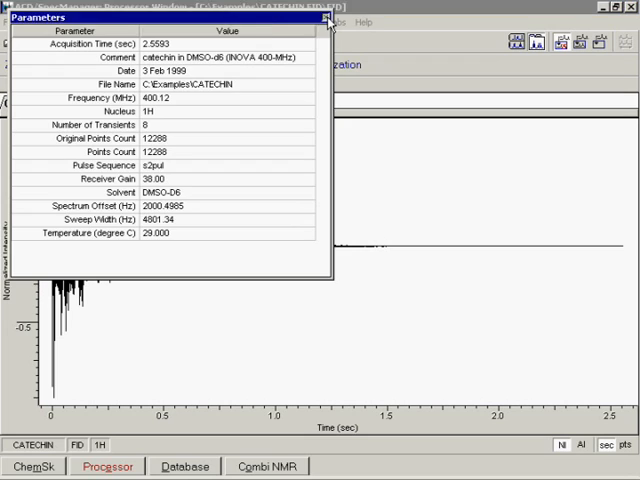
- Close the parameters and zero-fill the FID to 32768 points
left_click(330, 17)
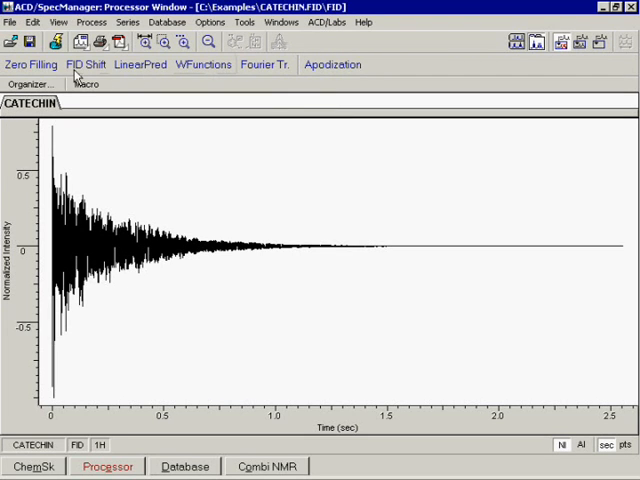
left_click(31, 64)
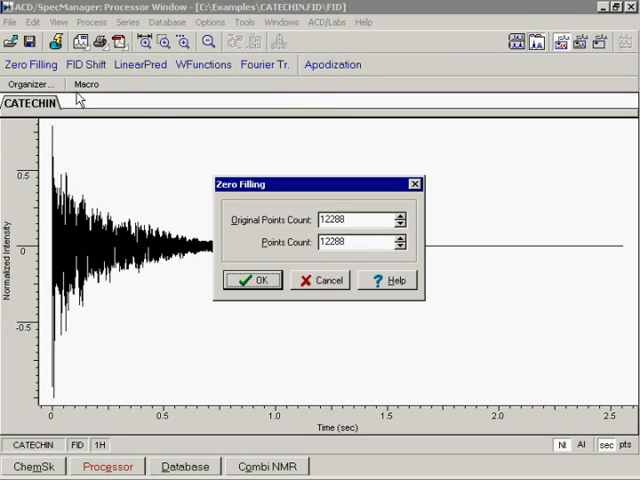
left_click(399, 237)
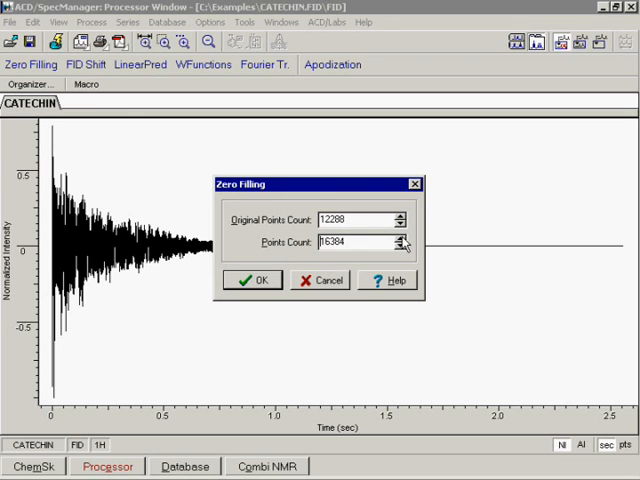
left_click(404, 237)
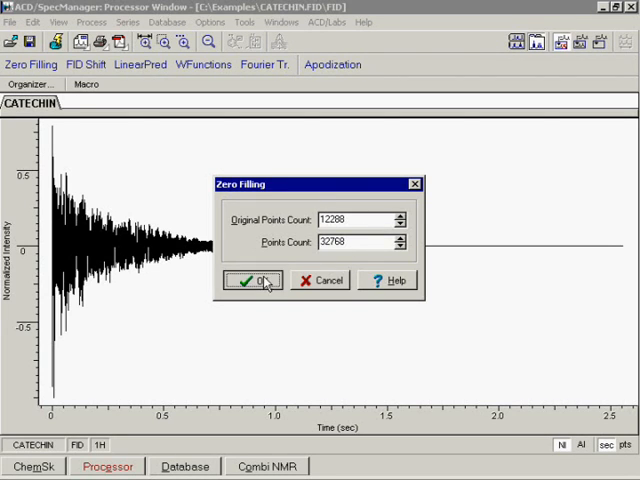
left_click(253, 280)
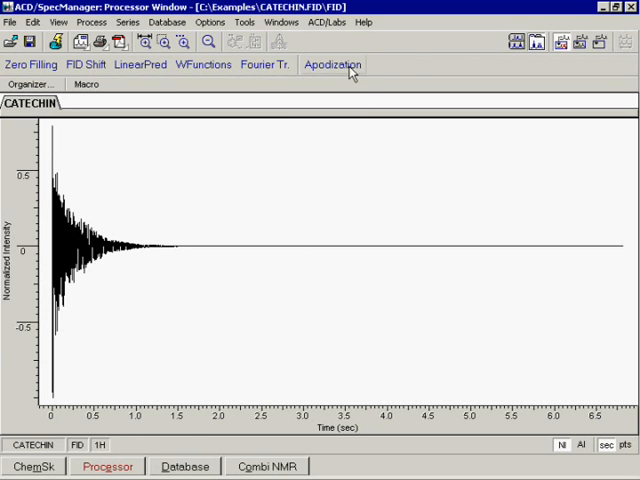
- Apply a Lorentzian-Gaussian window function, then Fourier transform the FID
left_click(332, 64)
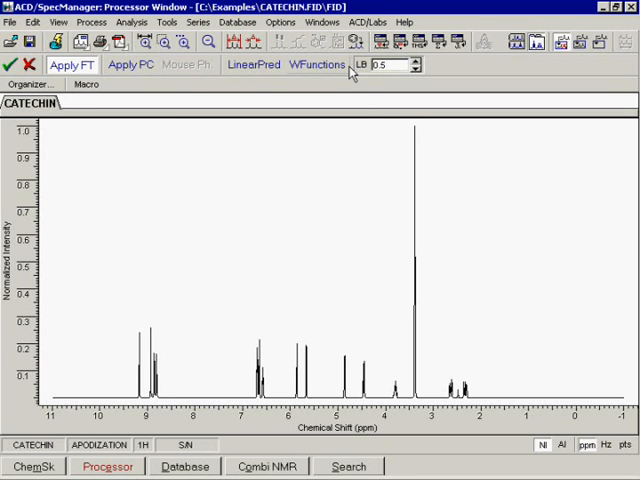
mouse_move(345, 72)
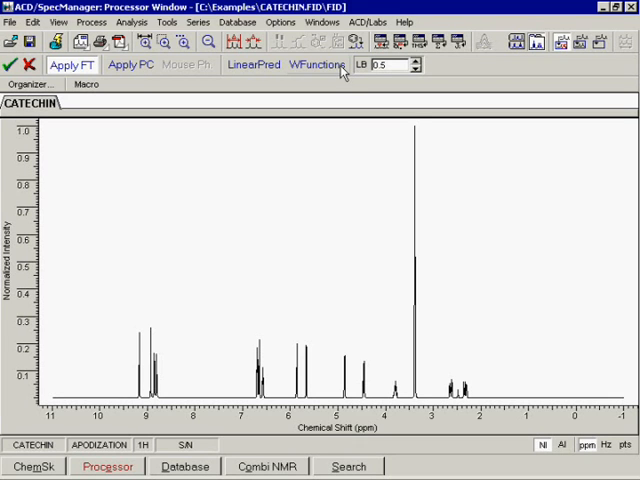
left_click(317, 64)
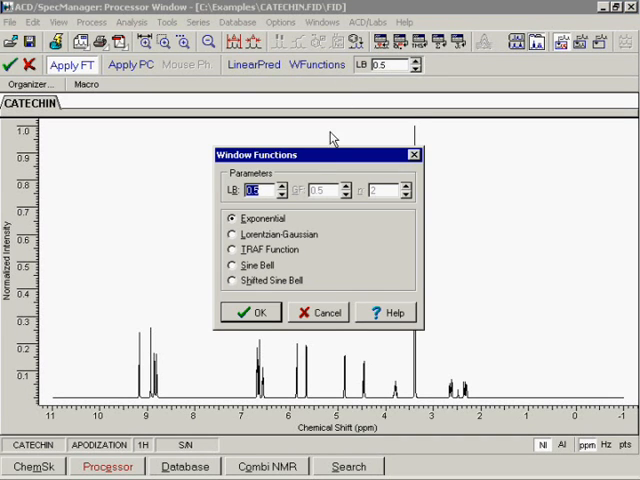
mouse_move(297, 240)
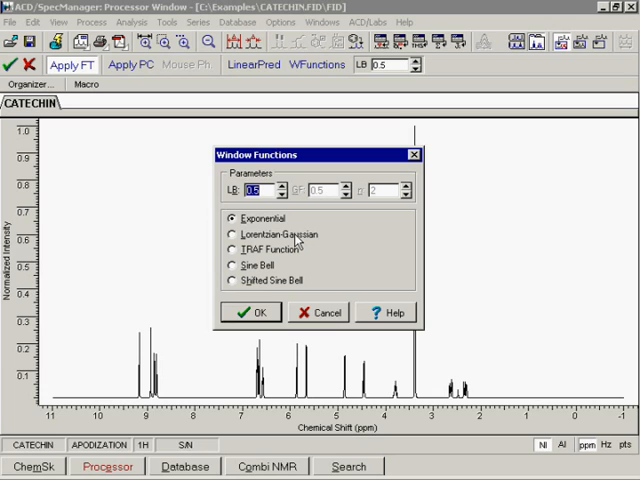
left_click(232, 234)
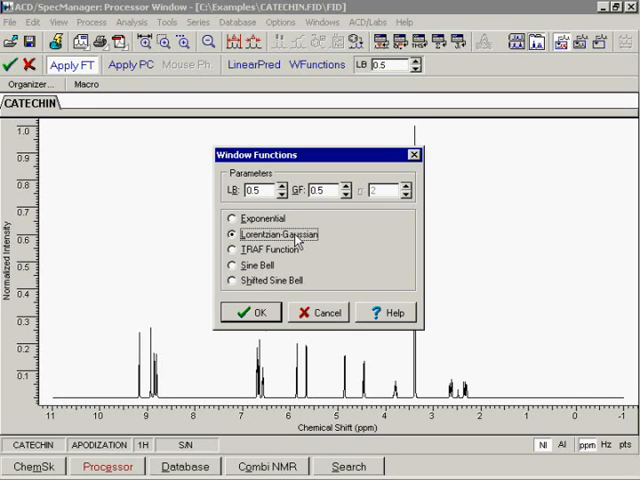
mouse_move(291, 258)
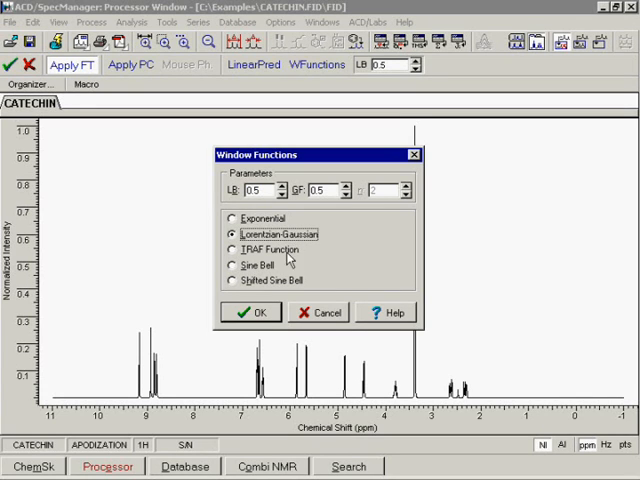
left_click(251, 312)
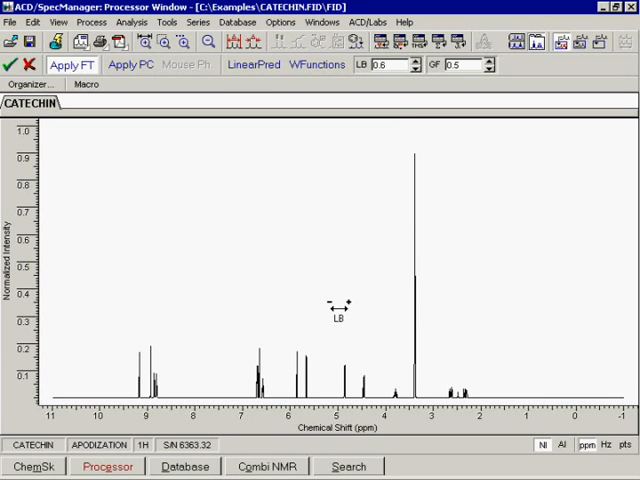
left_click(415, 68)
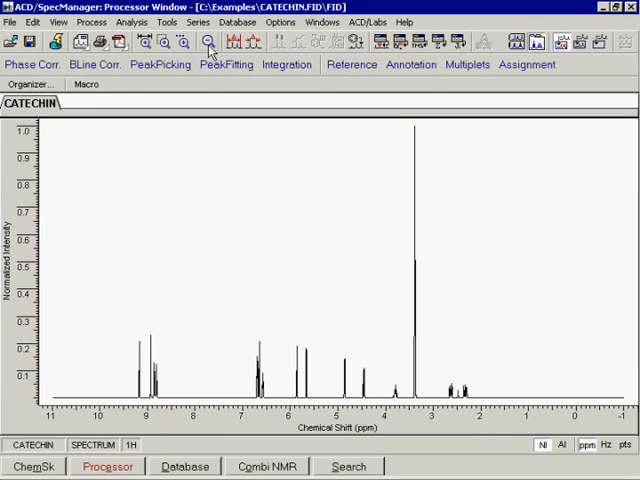
mouse_move(242, 190)
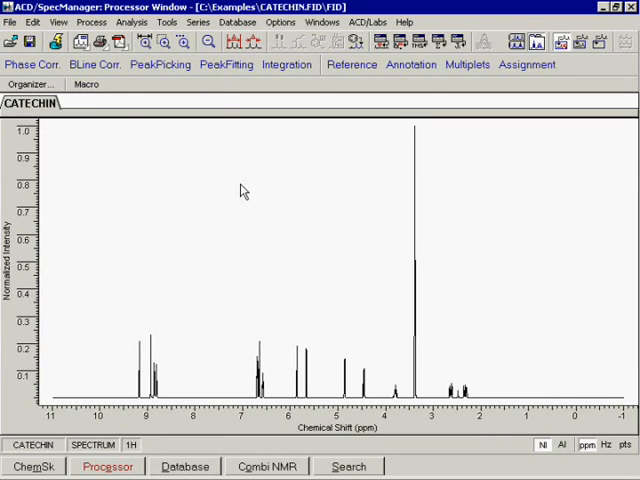
- Phase the catechin spectrum with Auto Simple and accept the correction
left_click(32, 64)
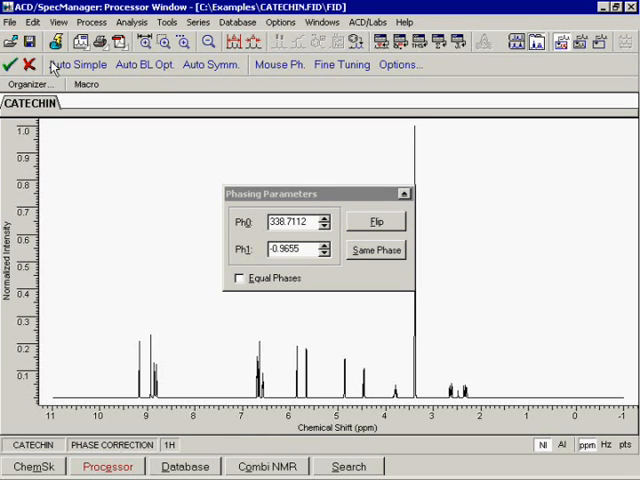
left_click(404, 193)
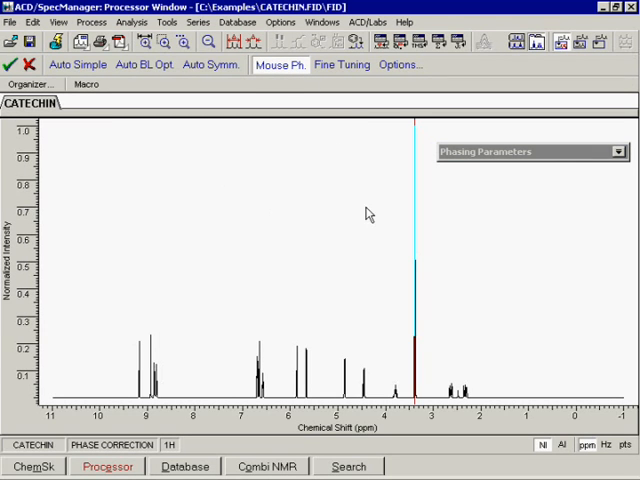
mouse_move(378, 231)
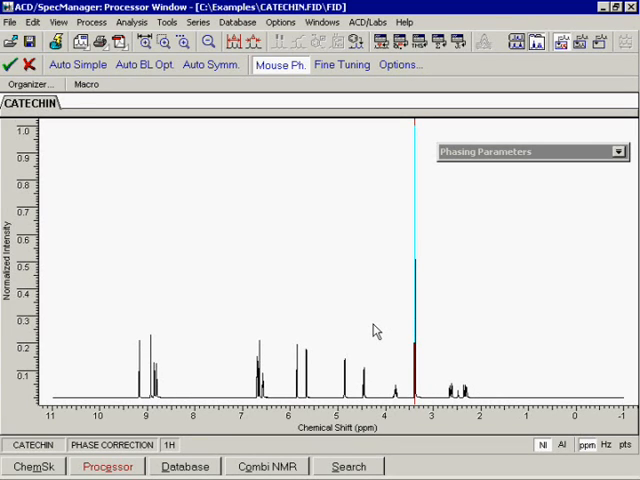
mouse_move(218, 100)
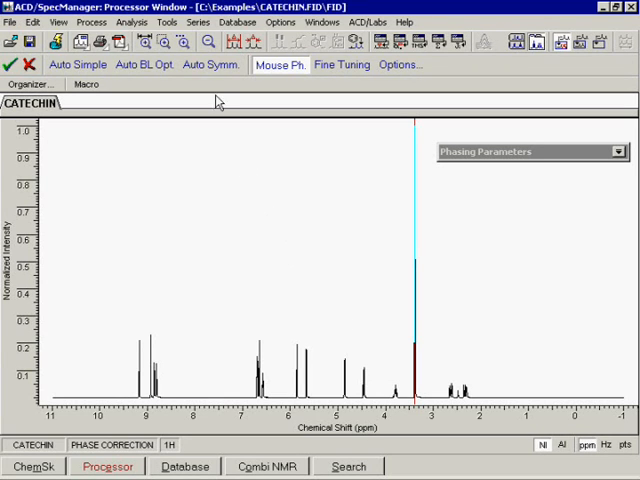
mouse_move(165, 78)
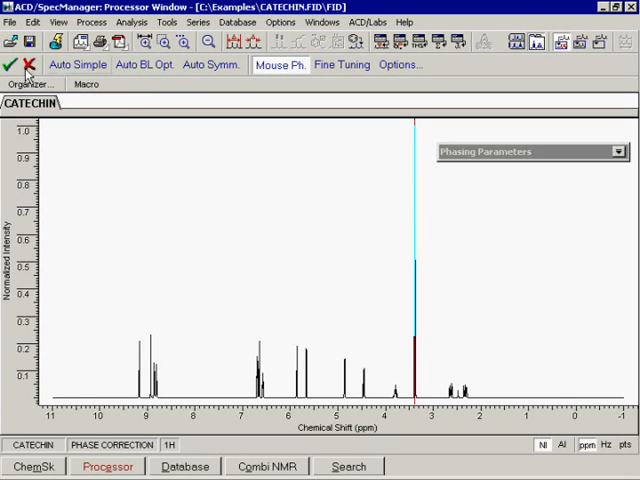
left_click(11, 64)
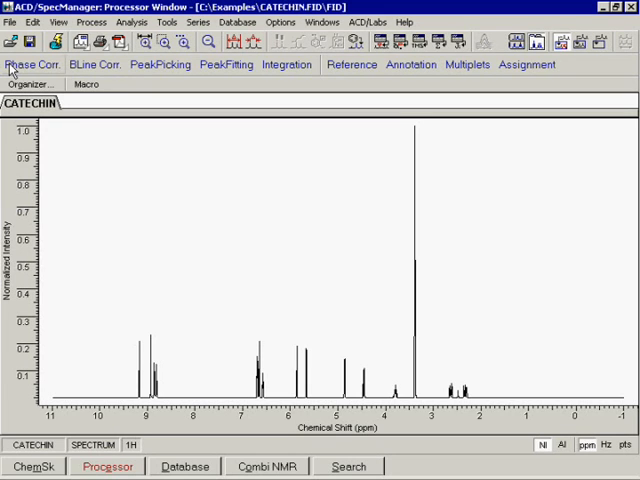
- Baseline-correct with Complete Spectrum and Spectrum Averaging options confirmed
left_click(94, 64)
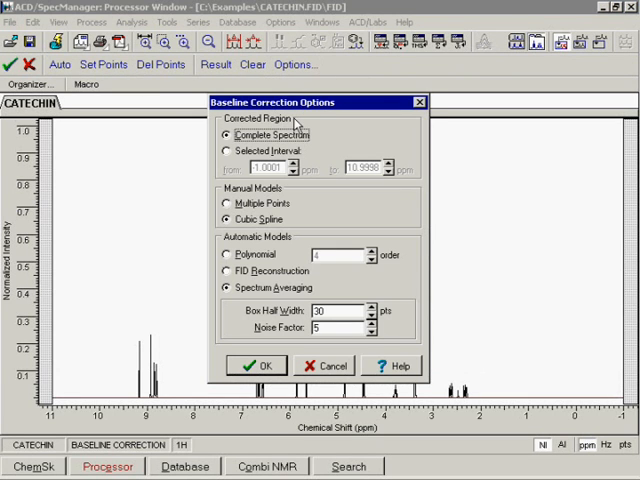
mouse_move(293, 196)
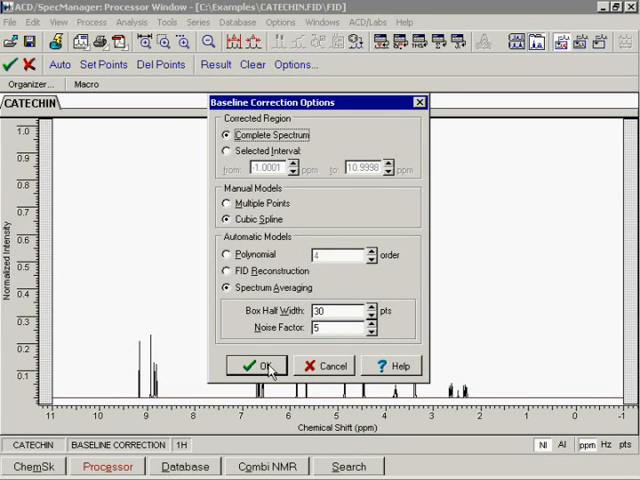
left_click(256, 365)
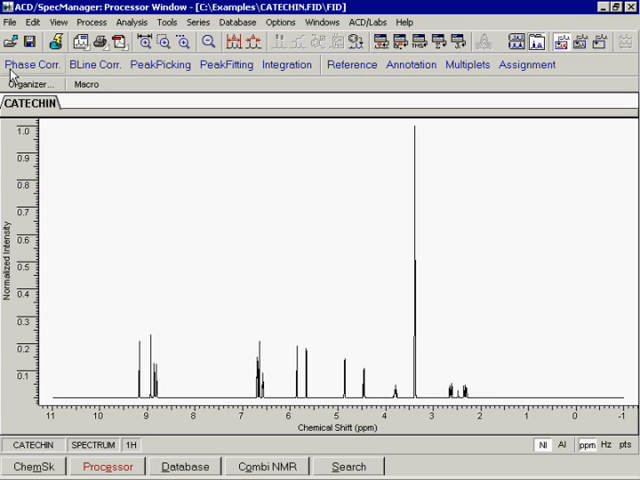
- Open the processing history from the View menu and convert it into a macro
left_click(58, 22)
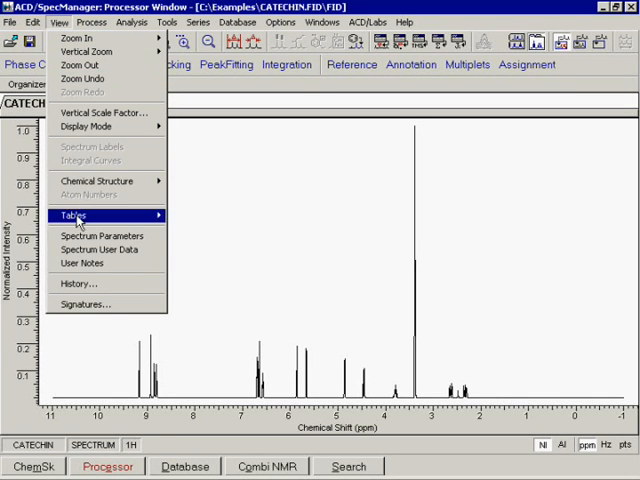
left_click(78, 283)
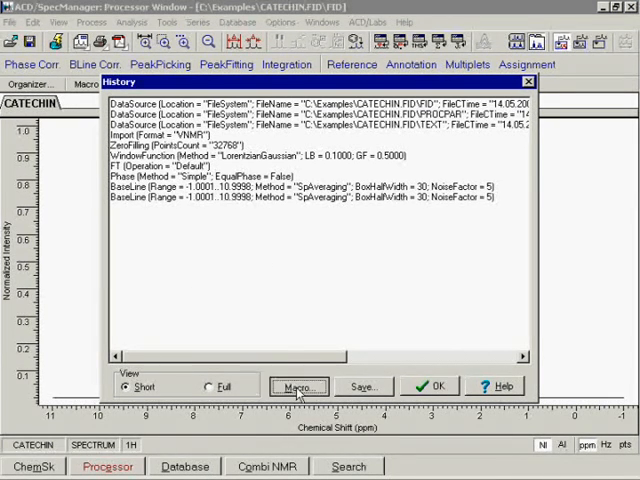
left_click(298, 387)
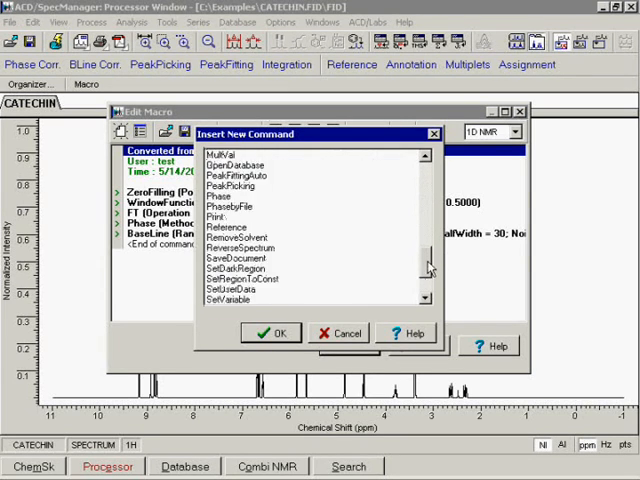
- Cancel the command list and save the modified macro as a macro file
scroll("down", 3)
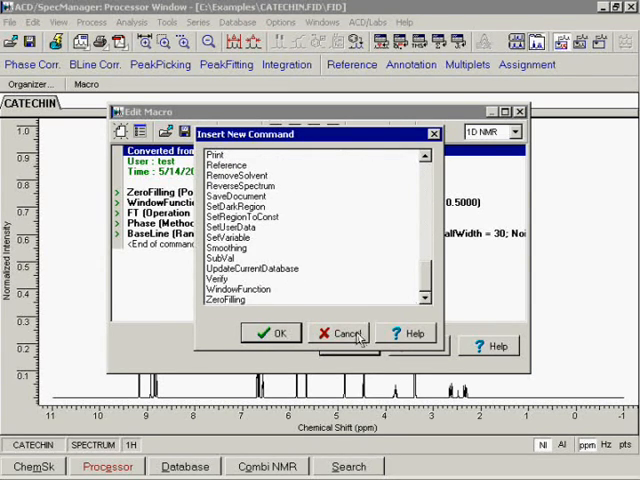
left_click(347, 332)
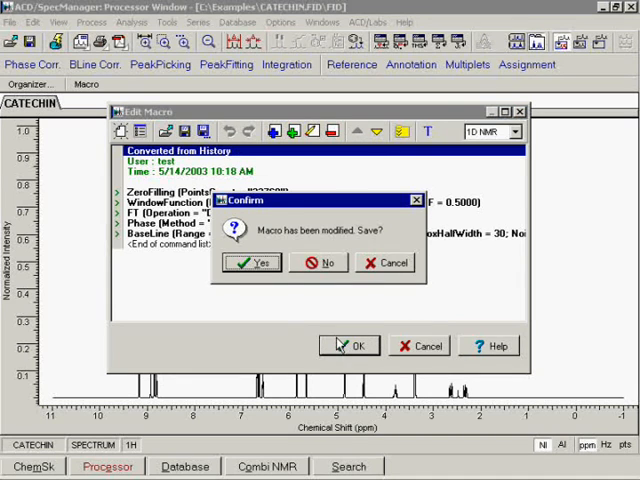
left_click(253, 262)
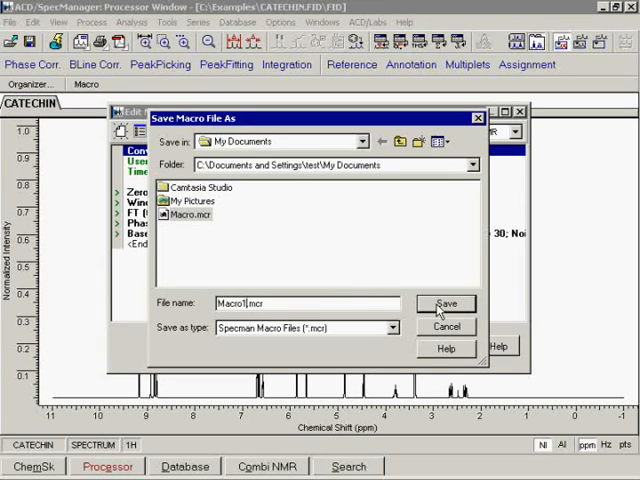
left_click(446, 304)
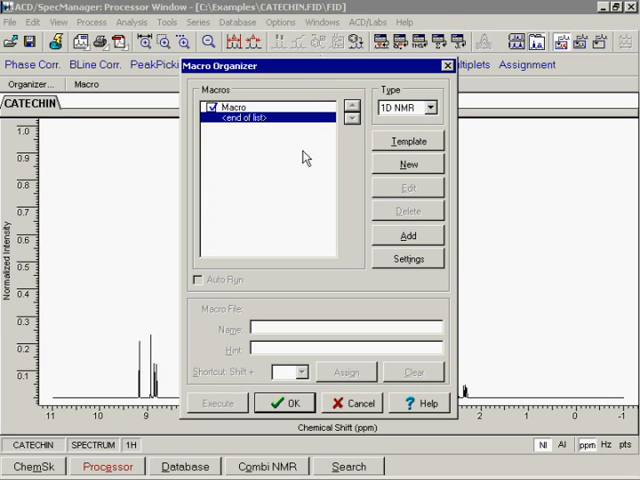
- Create Macro001 from the NMR1D template and close the Macro Organizer
left_click(407, 141)
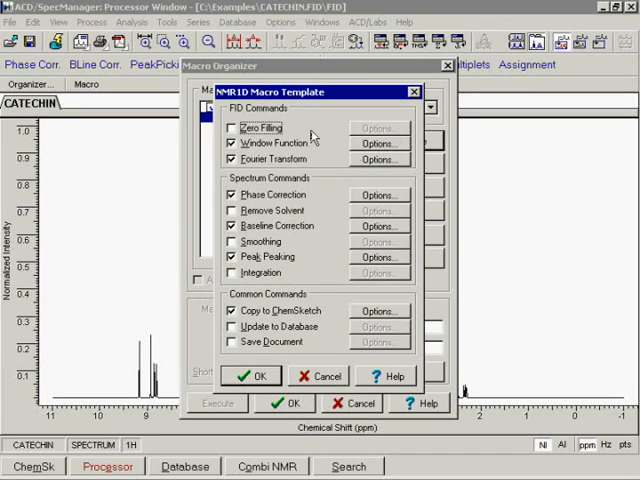
mouse_move(296, 346)
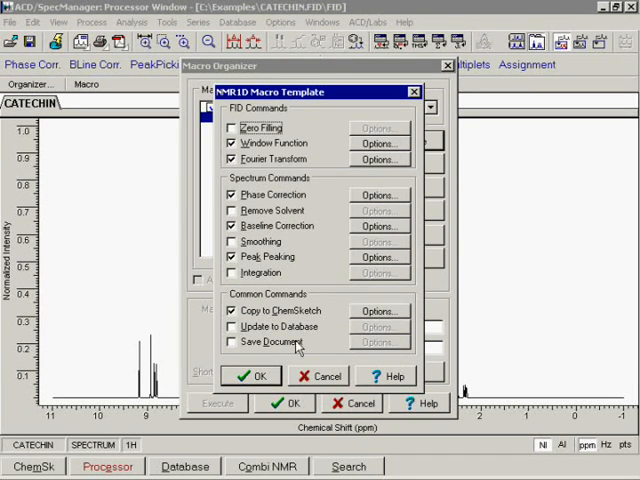
left_click(253, 376)
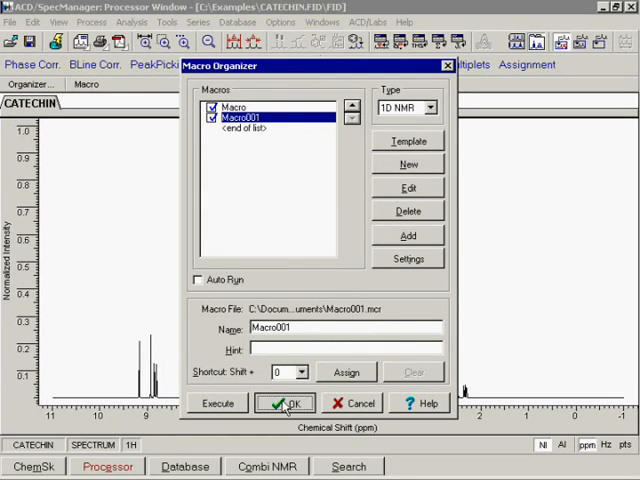
left_click(285, 403)
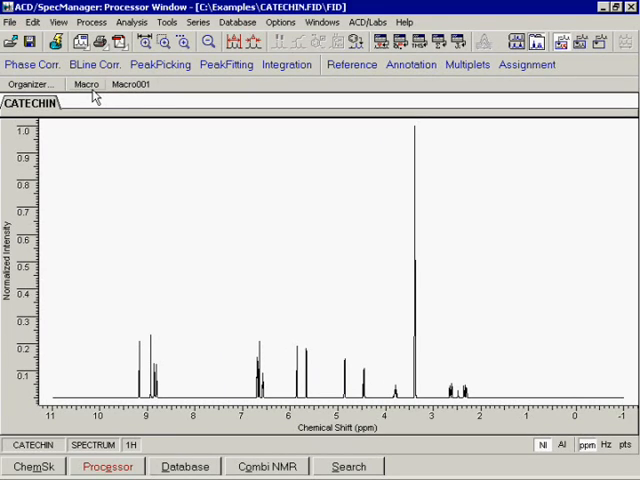
mouse_move(148, 157)
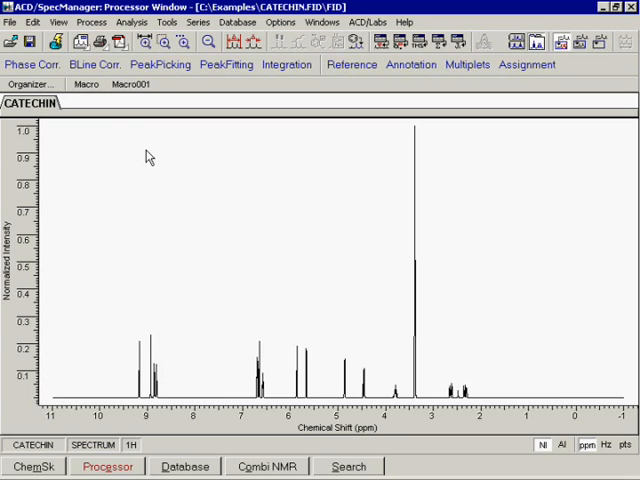